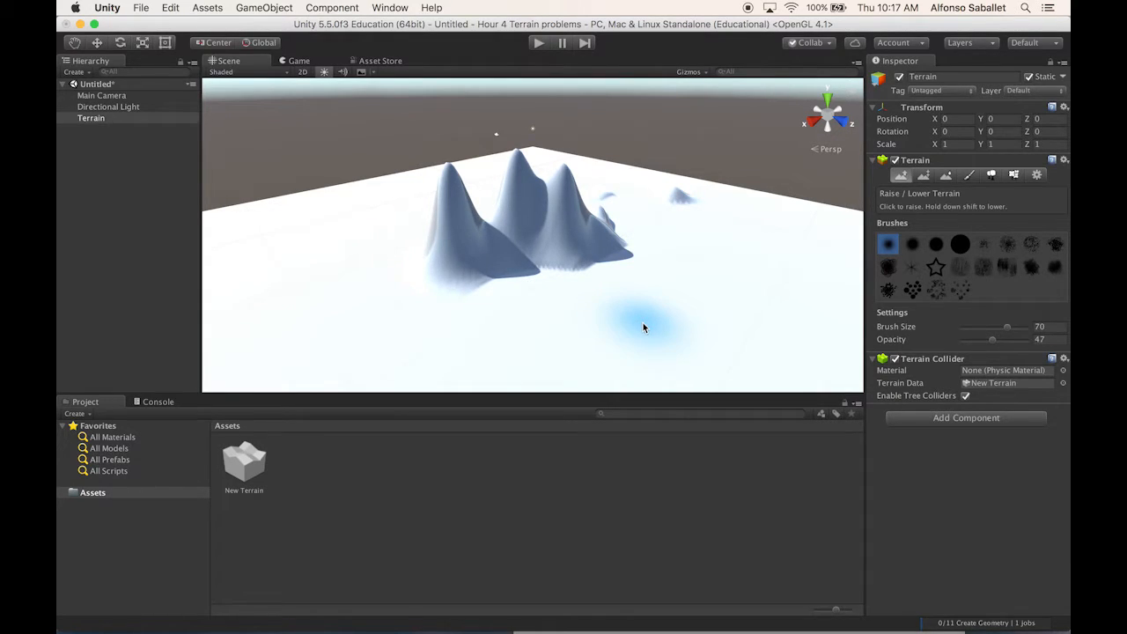
- Raise two more tall peaks on the terrain beside the existing mountain cluster
click(384, 229)
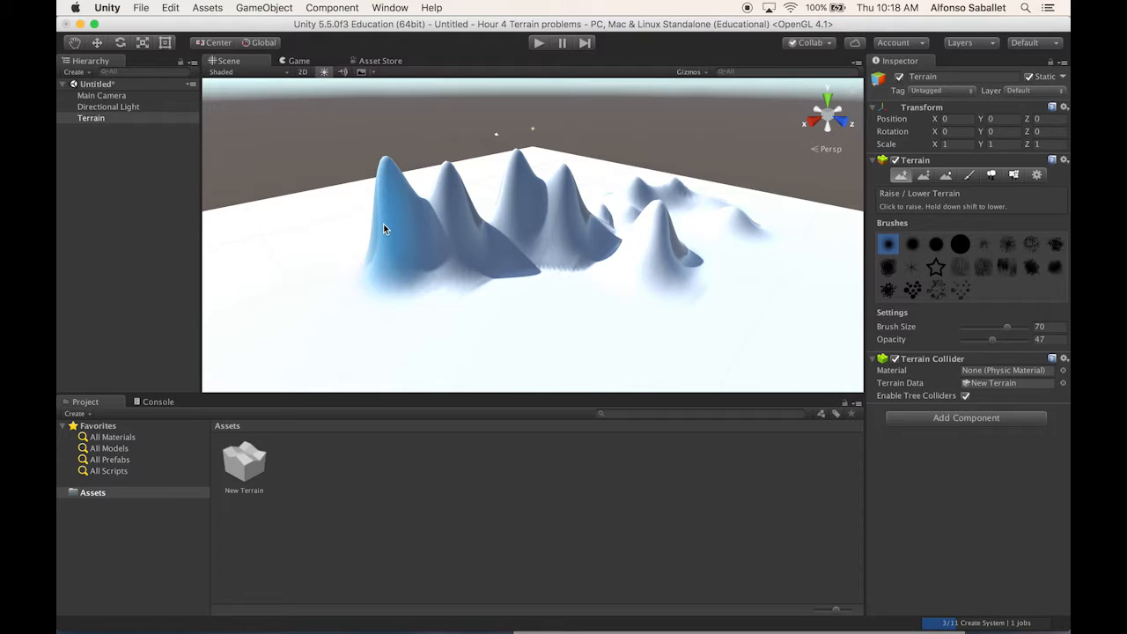
click(923, 174)
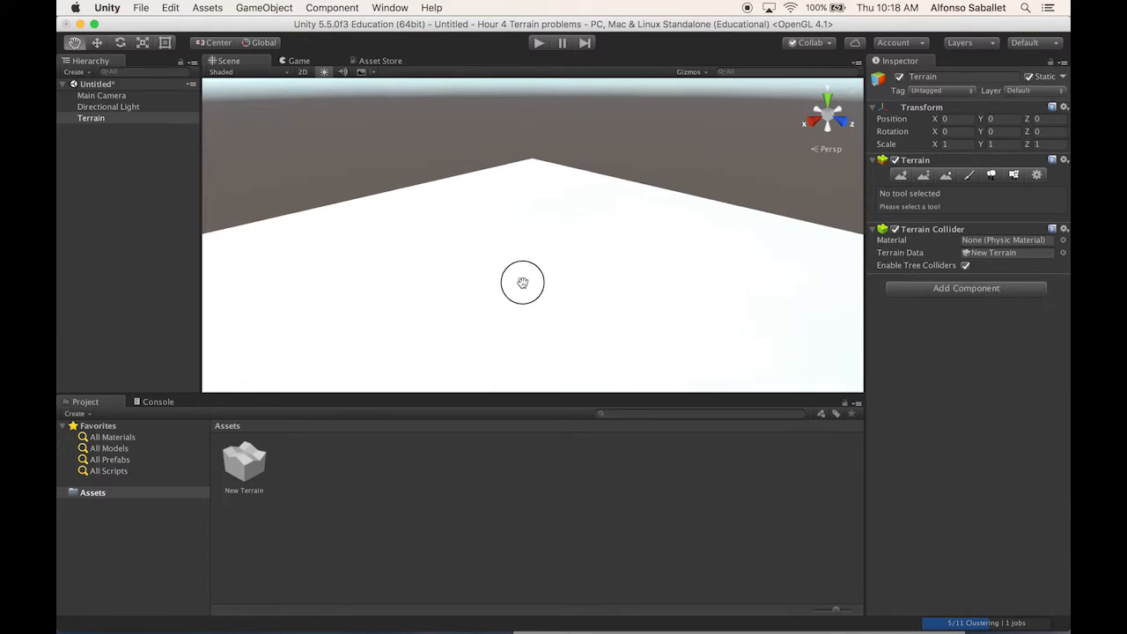
- Flatten the terrain to height 0 so all sculpted peaks disappear
click(902, 175)
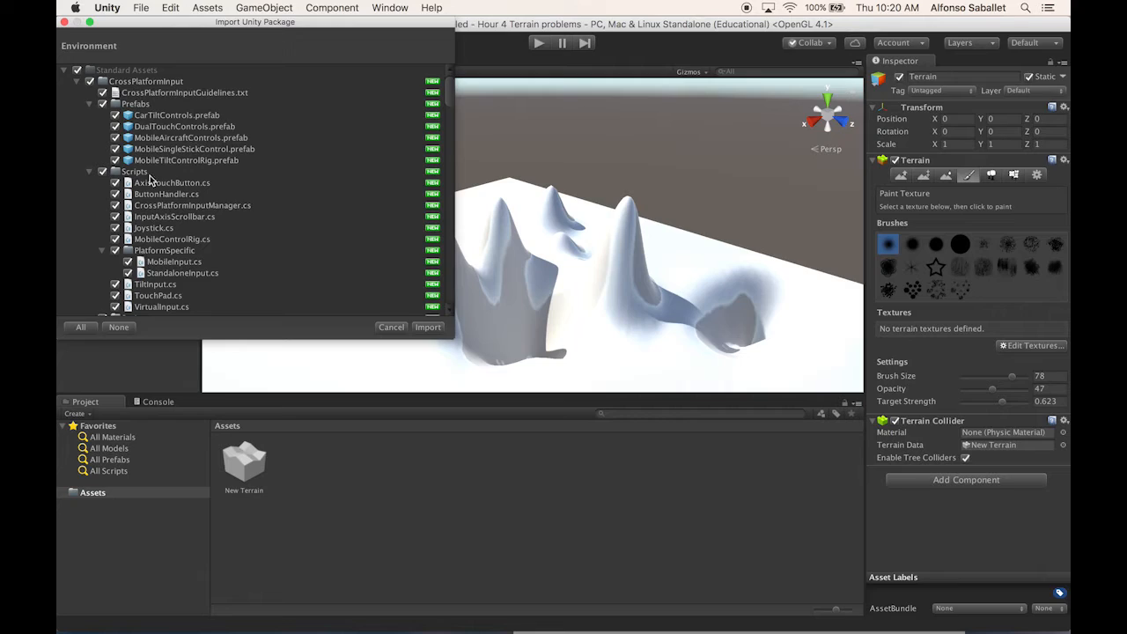
- Import the Environment package so the Standard Assets folder appears in the project
click(428, 326)
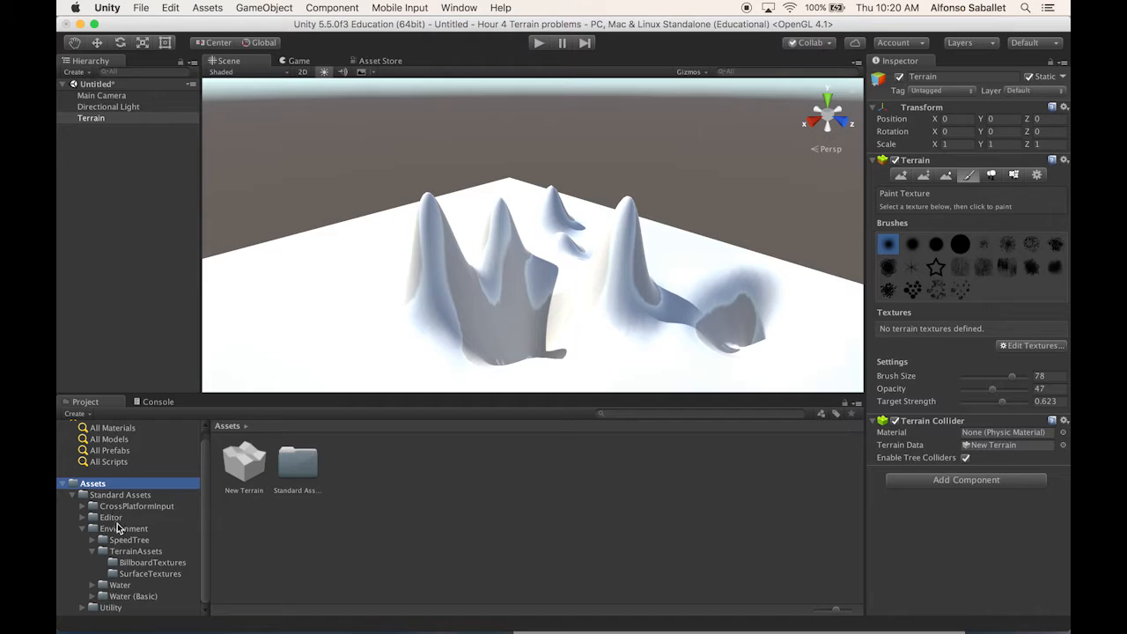